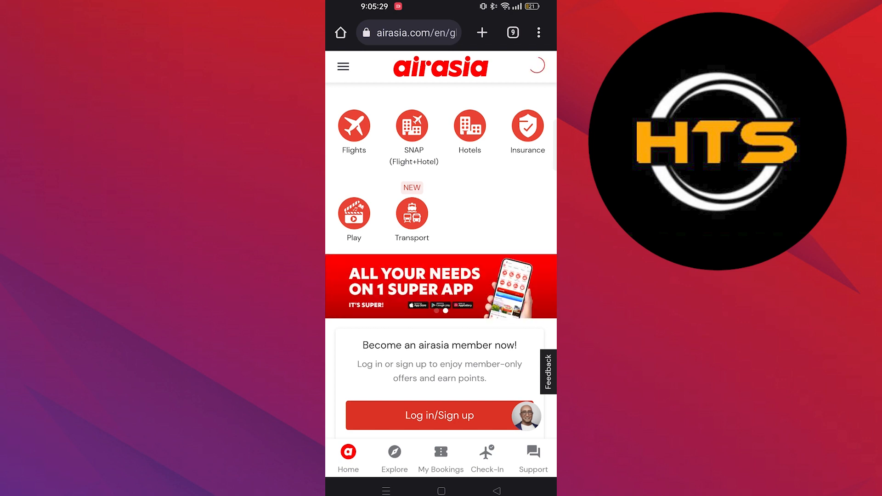
- Start the Bo support chat and choose Travel, then AirAsia Flights as the topic
left_click(440, 415)
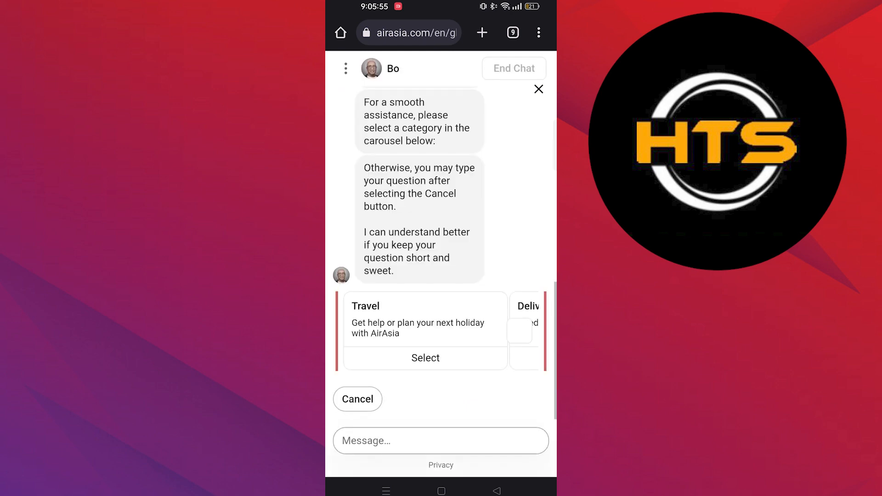
left_click(426, 358)
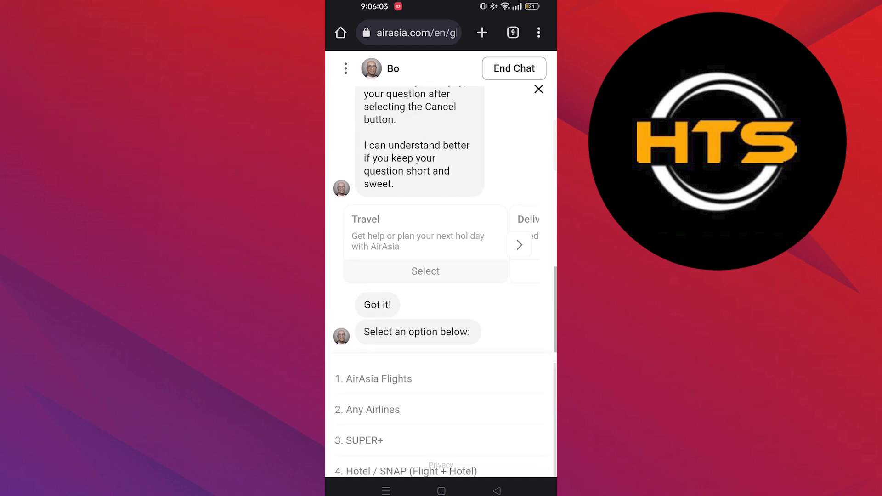
left_click(374, 378)
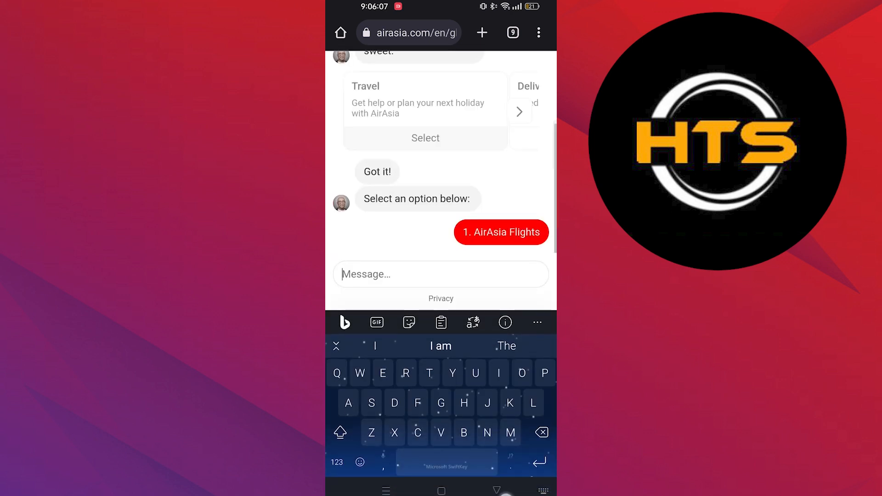
- Choose Baggage from the flight Add-ons and ask about Cabin Baggage
left_click(500, 232)
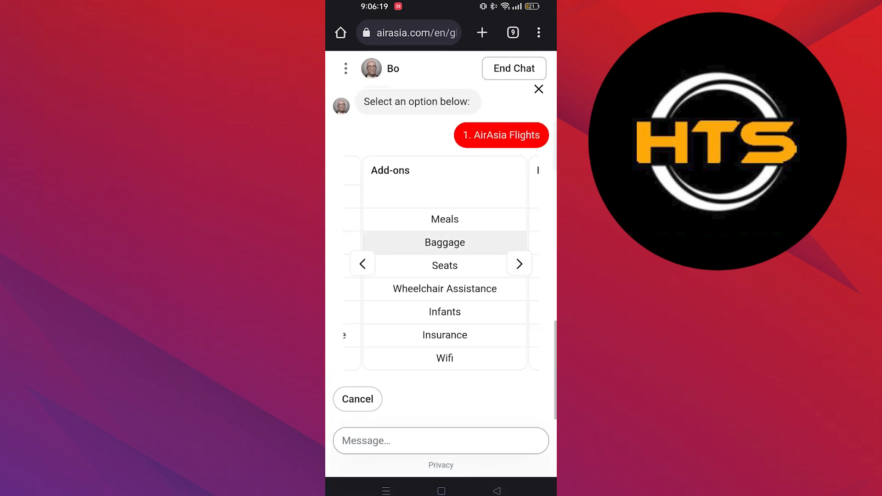
left_click(444, 242)
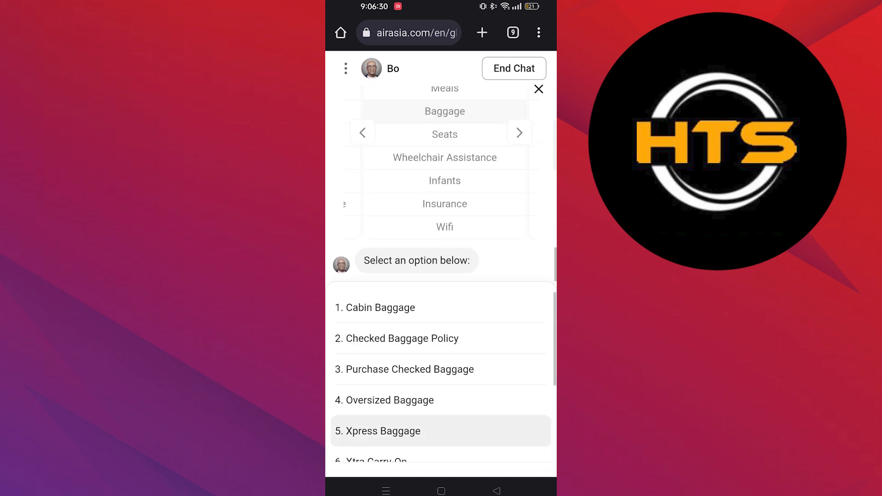
left_click(378, 307)
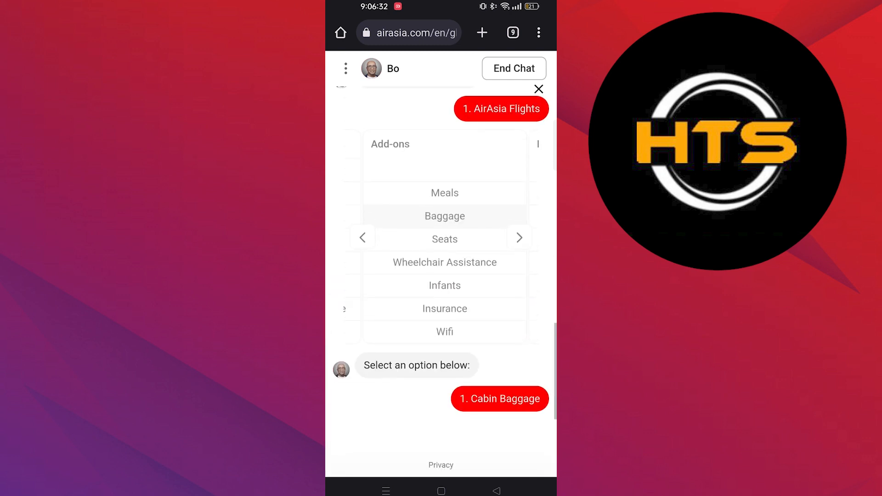